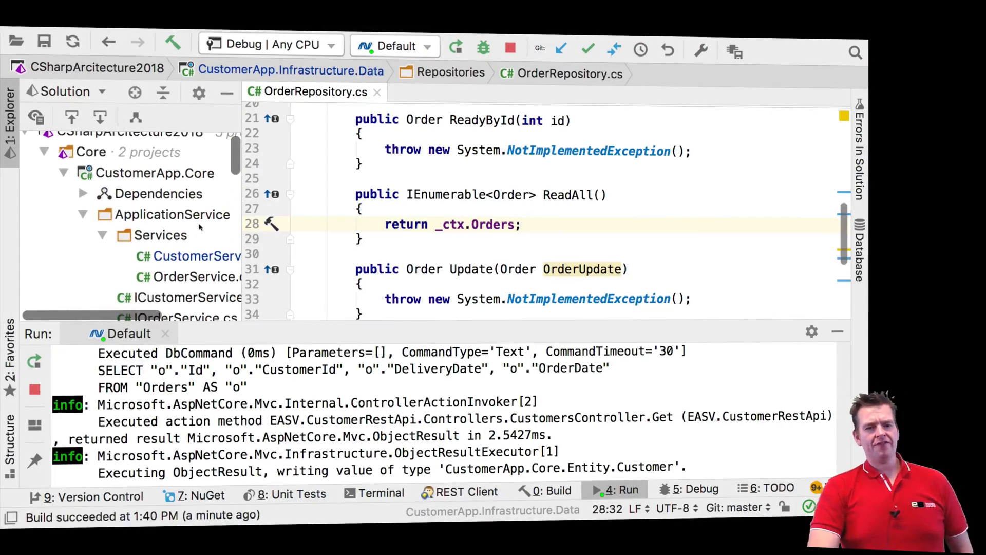
Step: Show CustomerService.cs at FindCustomerByIdIncludeOrders, where ReadAll orders are filtered by customer Id
left_click(207, 256)
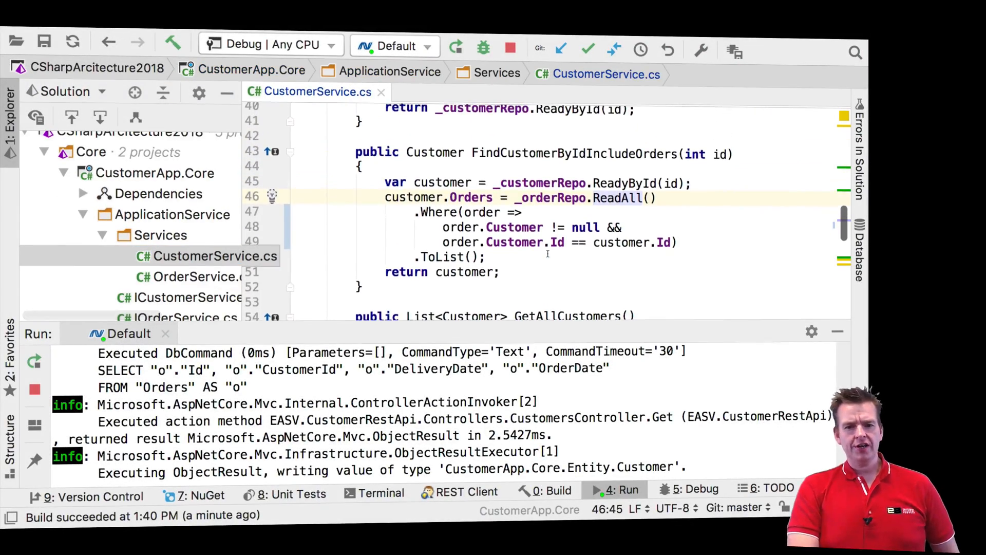
mouse_move(561, 153)
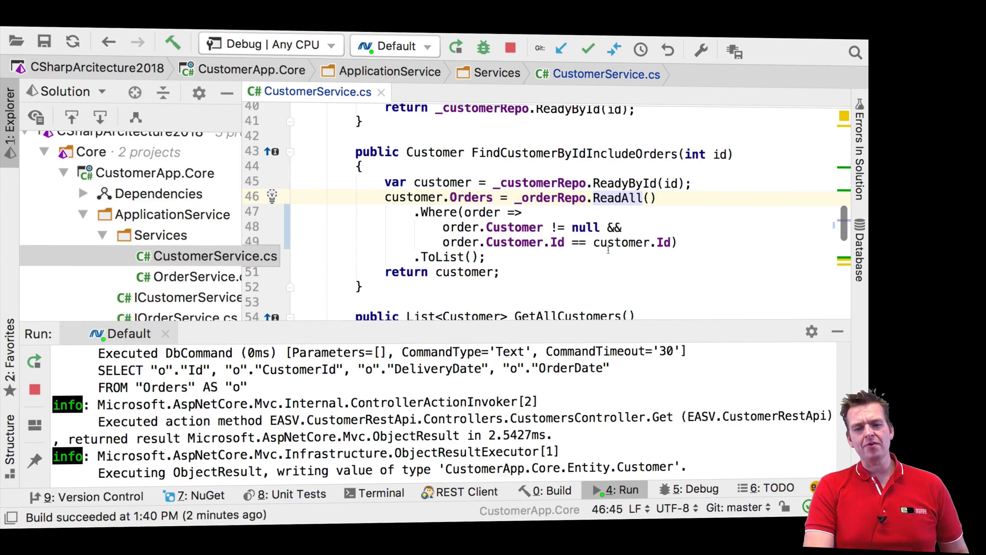
mouse_move(478, 211)
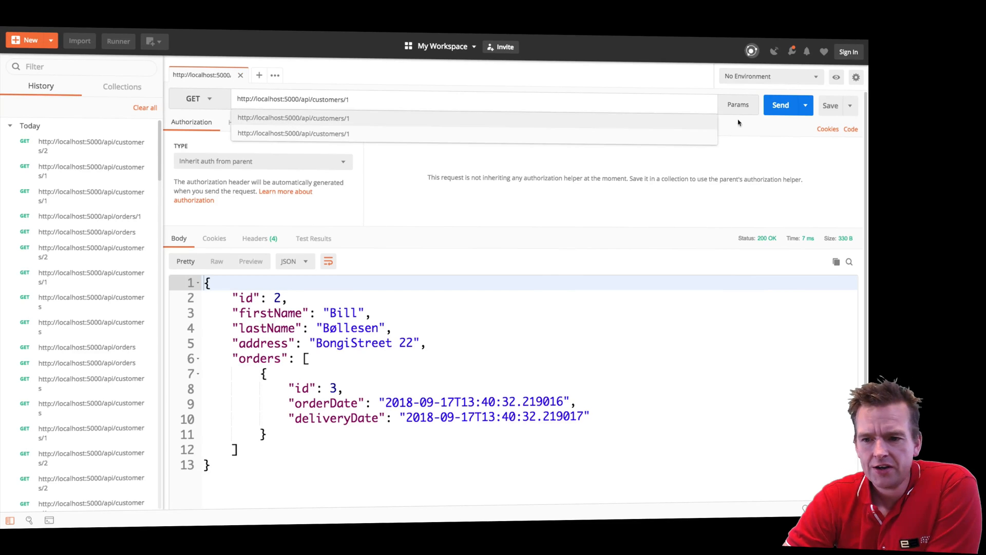
left_click(780, 105)
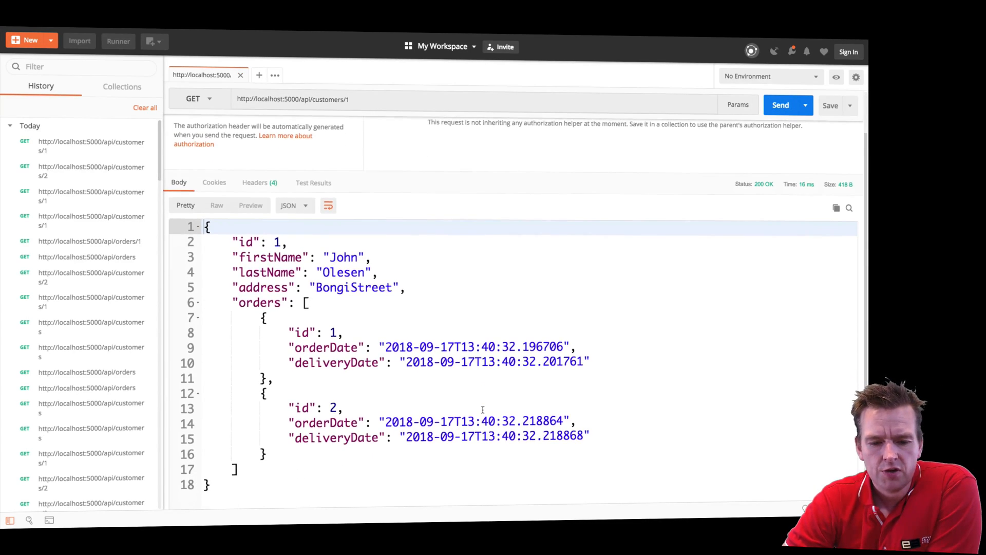
mouse_move(272, 295)
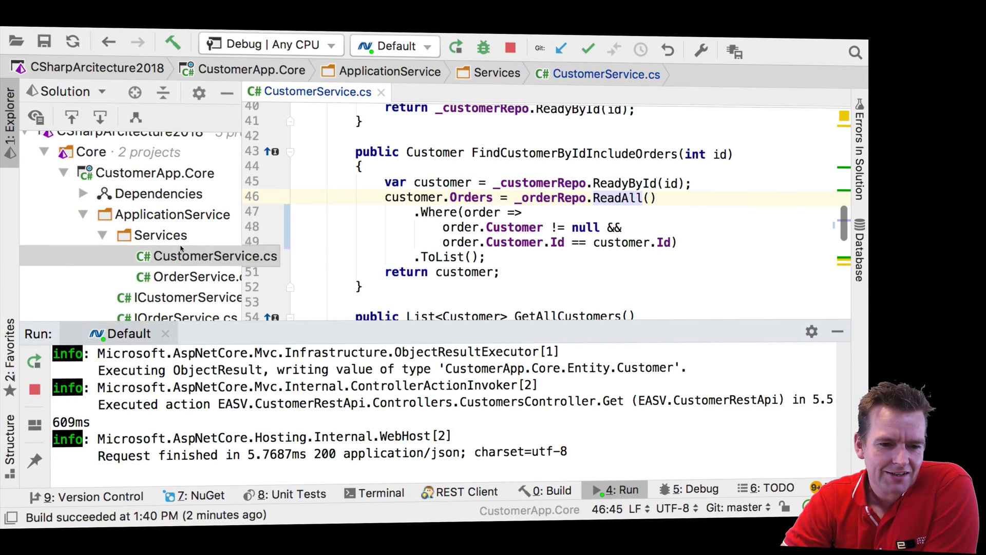
Step: Review DBInitializer.cs SeedDB: John and Bill seeded with three orders, two belonging to John
scroll("down", 3)
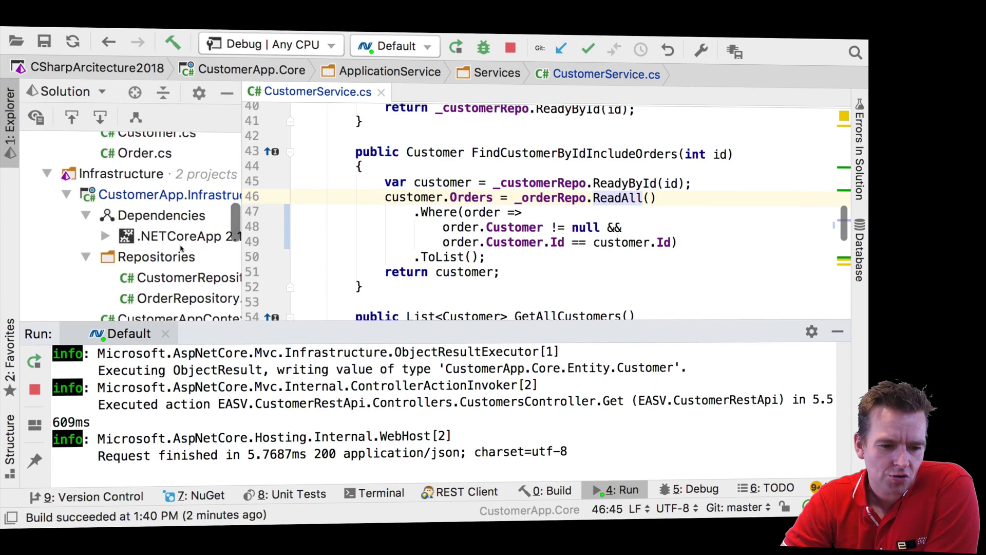
left_click(171, 256)
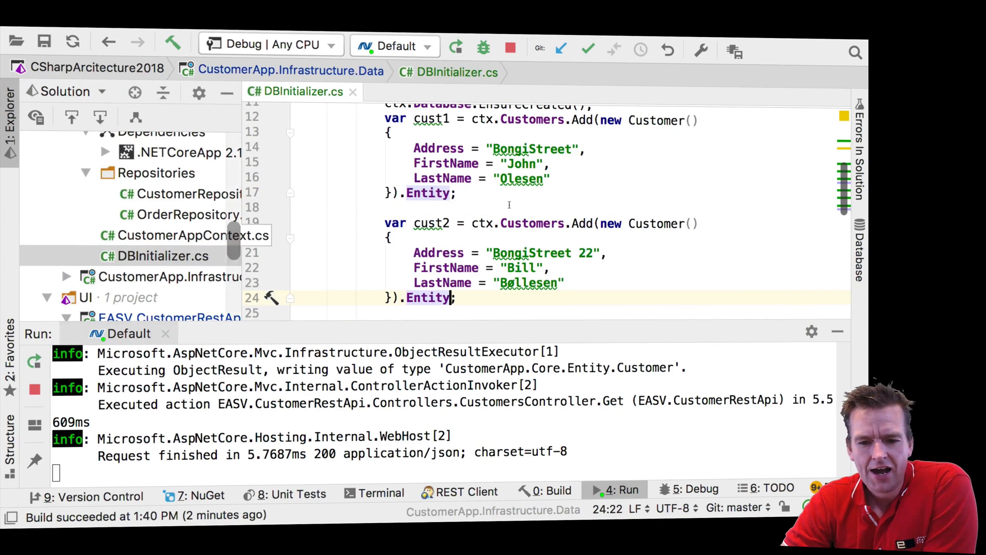
scroll("up", 3)
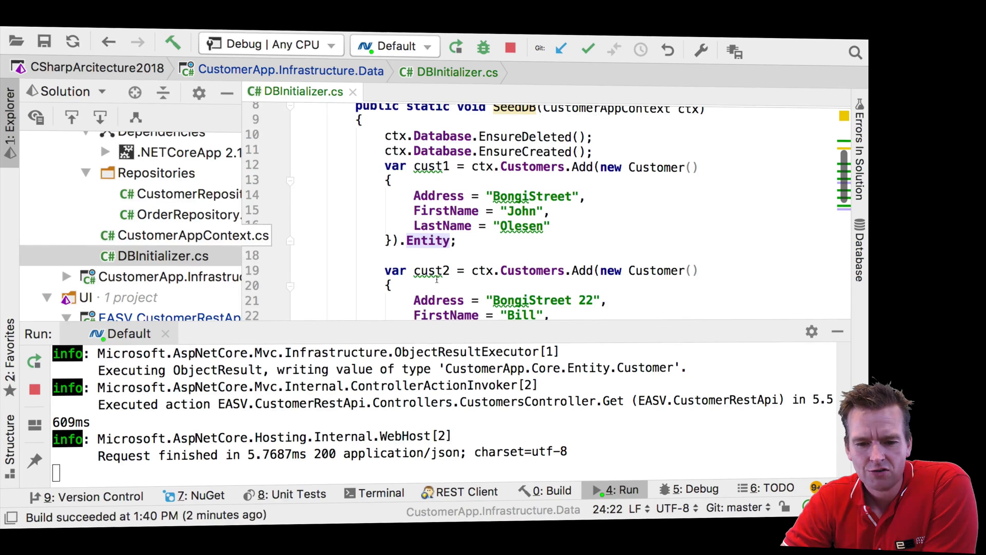
scroll("down", 3)
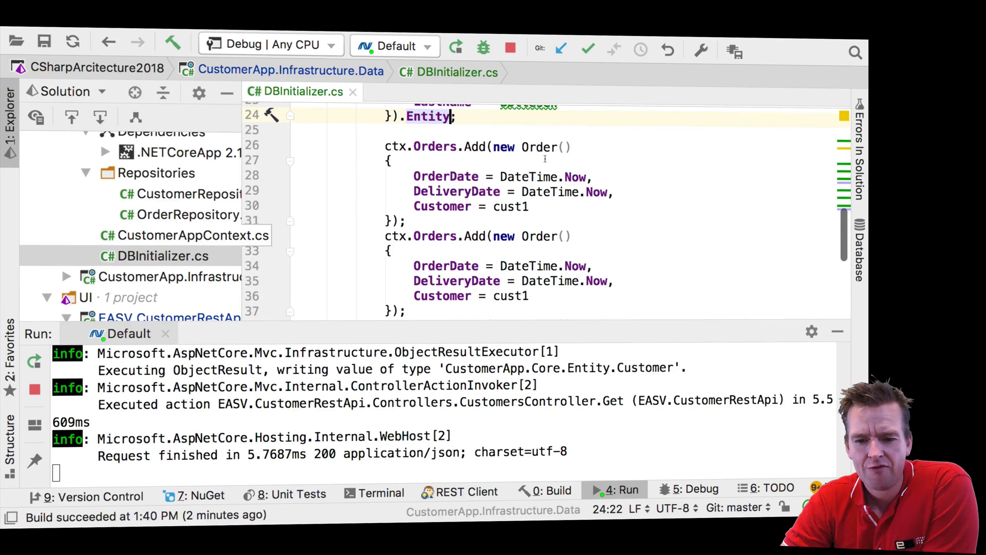
scroll("down", 3)
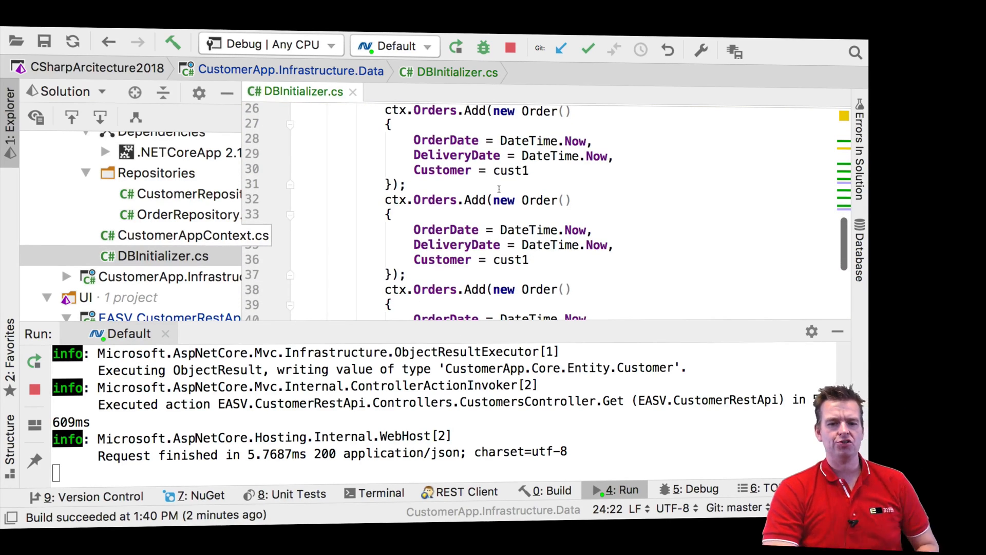
scroll("down", 3)
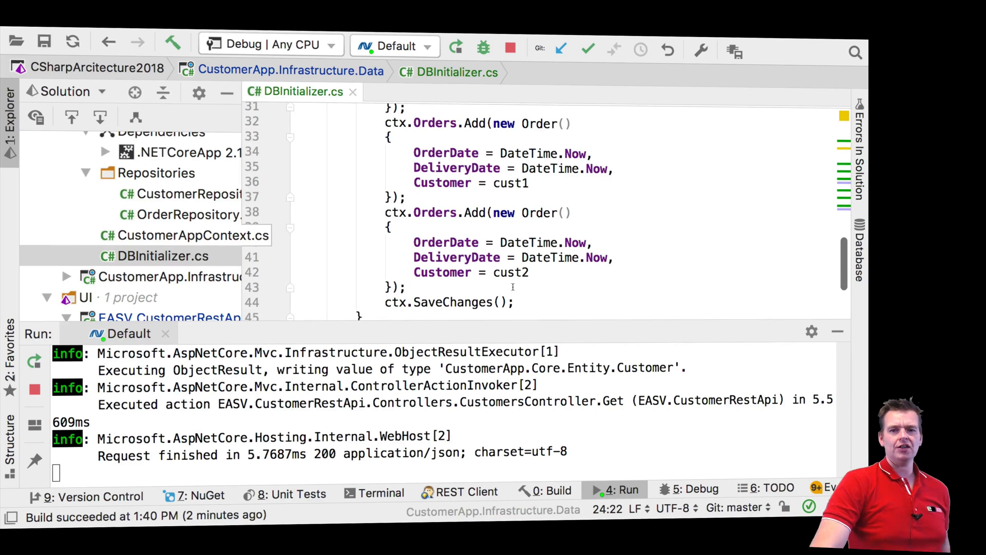
scroll("up", 3)
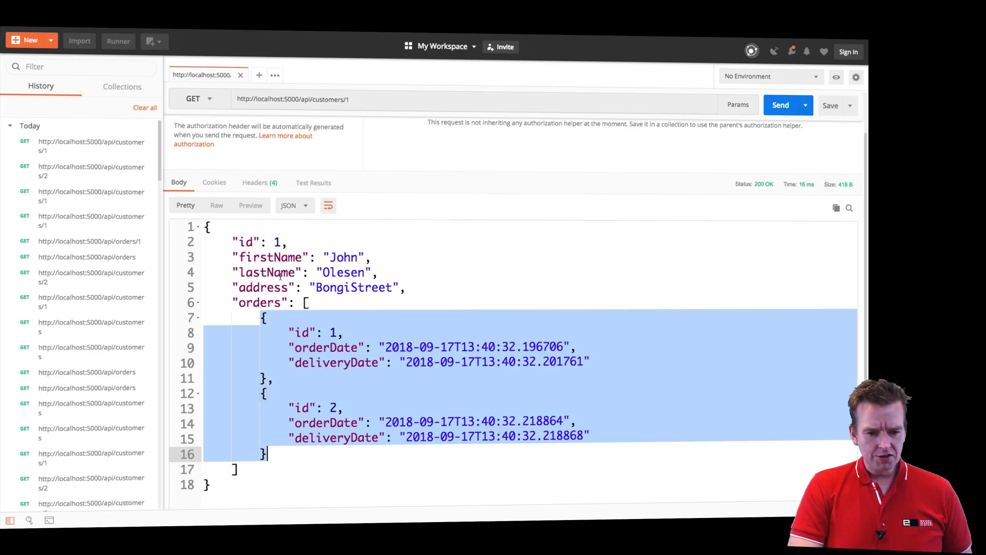
mouse_move(738, 105)
type("2")
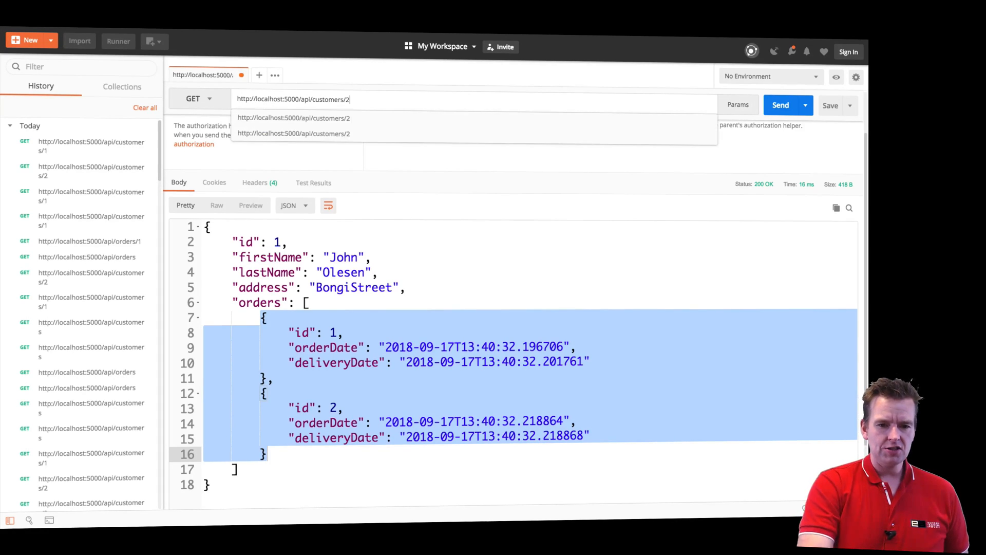
left_click(780, 105)
type("1")
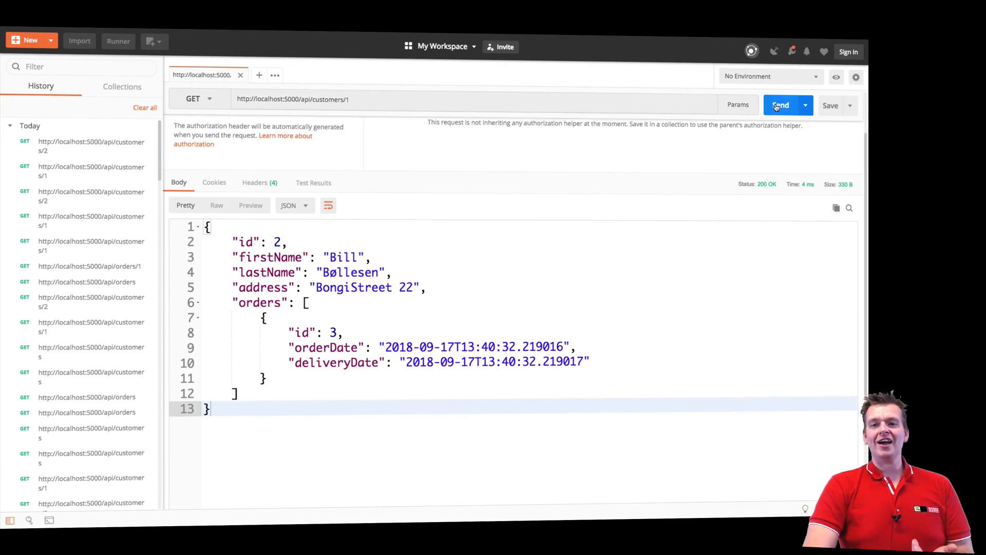
left_click(780, 105)
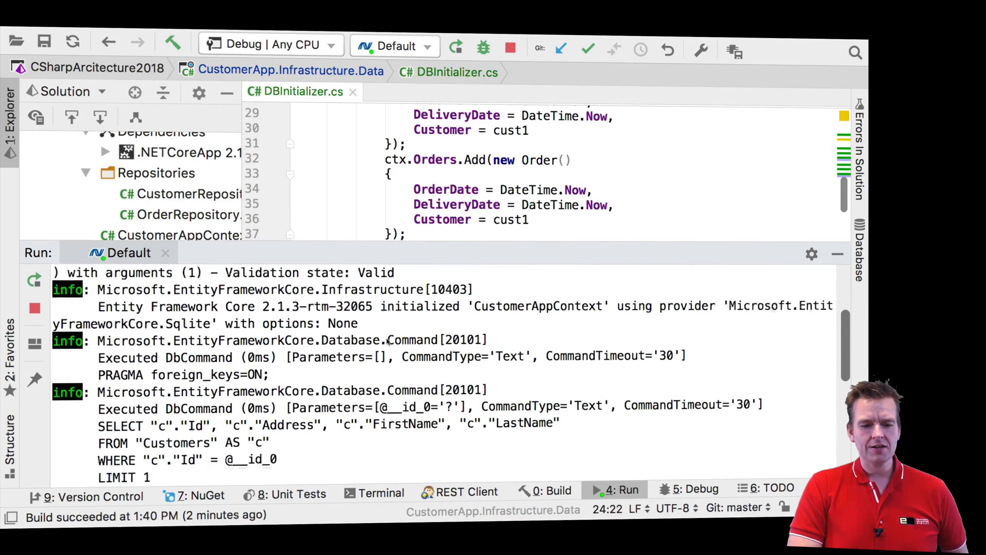
Step: Scroll the Rider view to align FindCustomerByIdIncludeOrders with the SQL queries in the run log
scroll("down", 3)
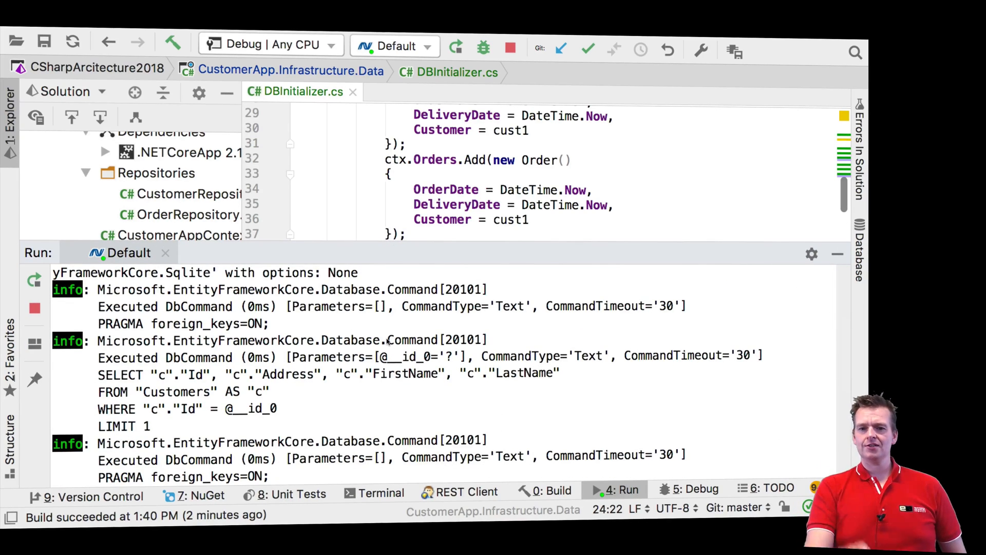
scroll("down", 3)
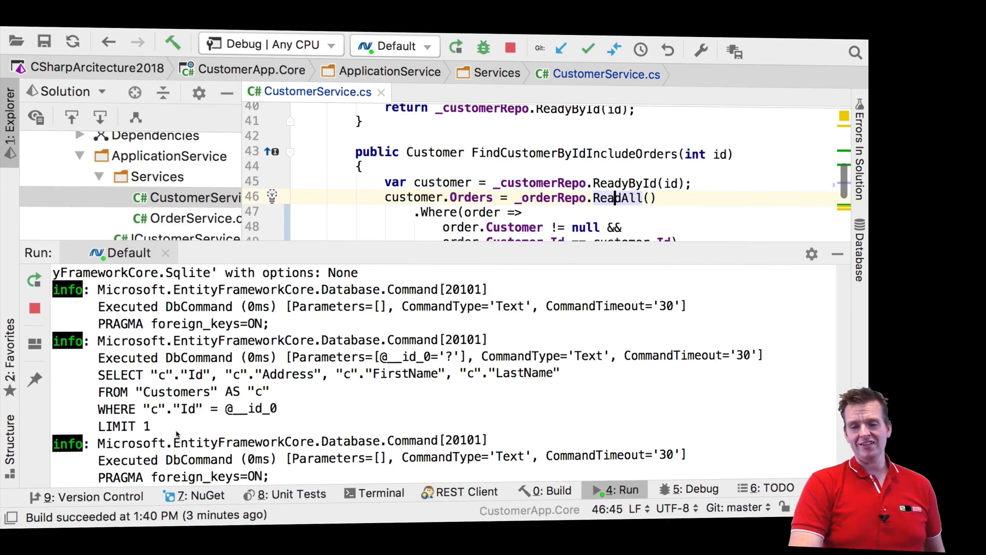
scroll("up", 3)
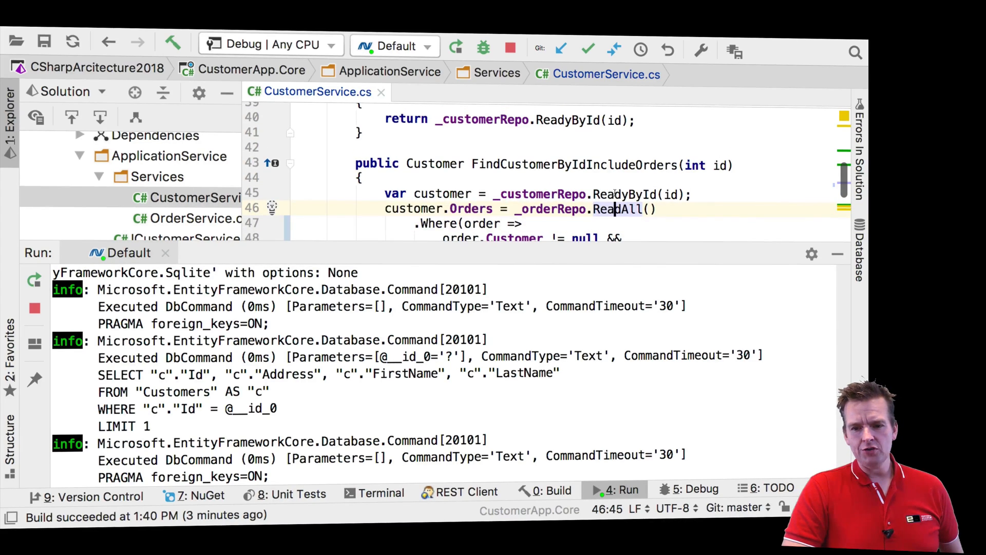
mouse_move(635, 194)
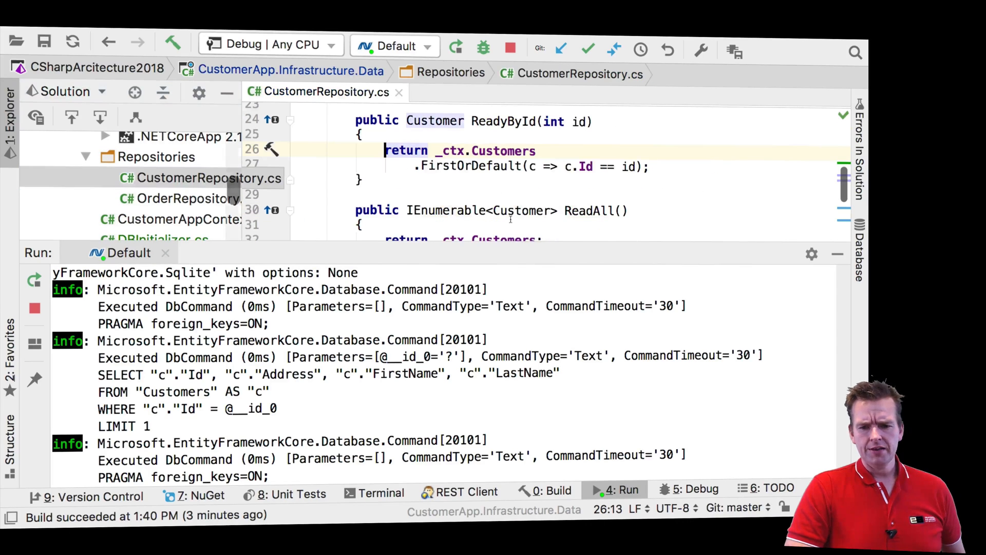
double_click(453, 150)
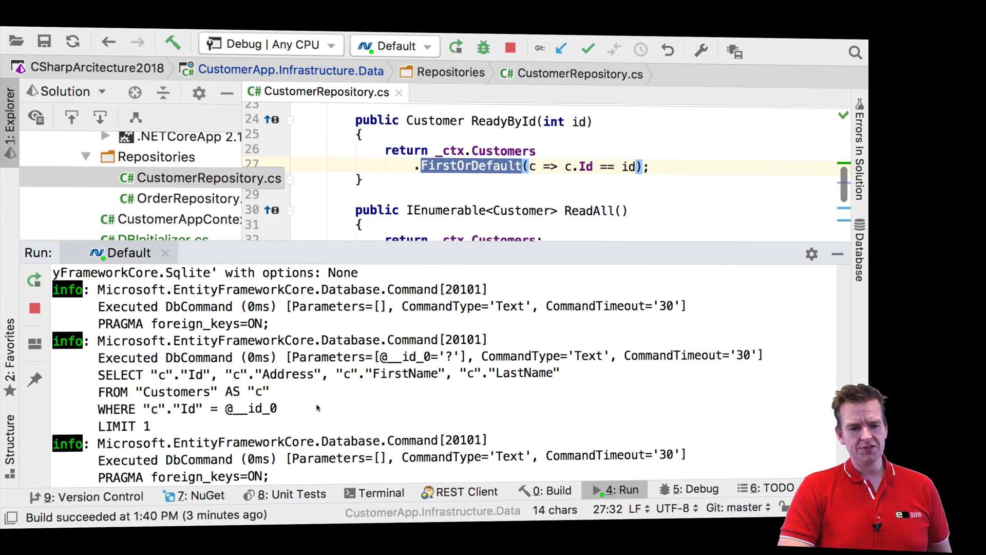
scroll("down", 3)
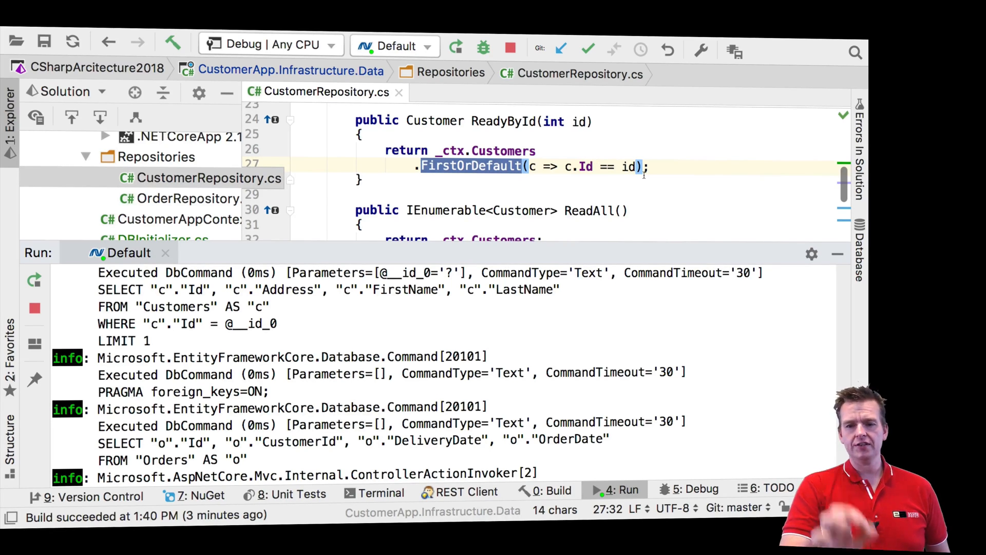
mouse_move(585, 166)
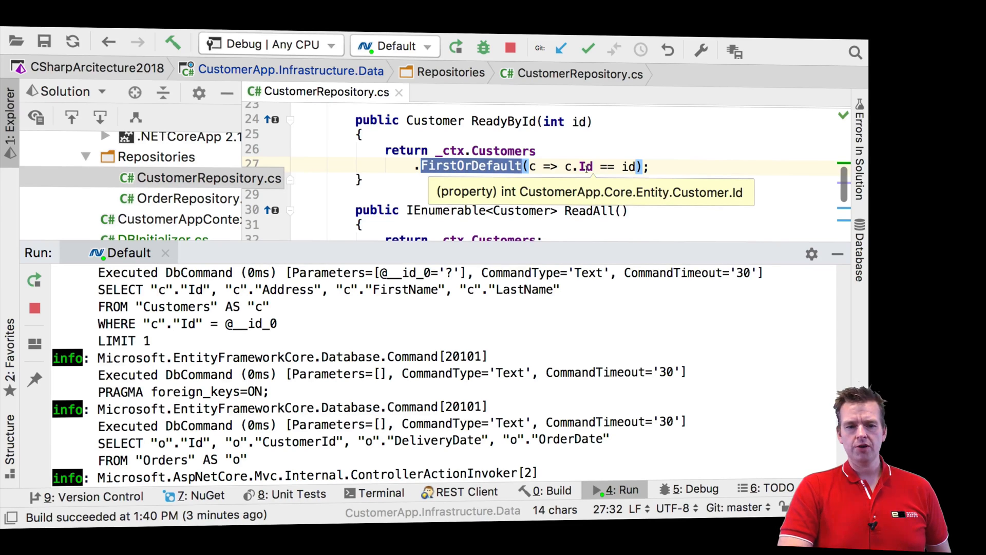
mouse_move(471, 166)
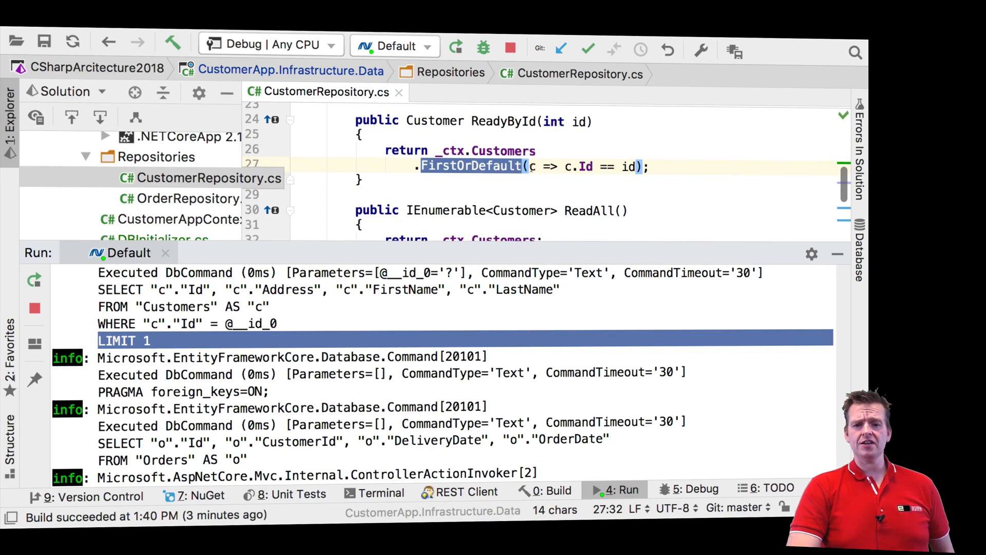
mouse_move(338, 351)
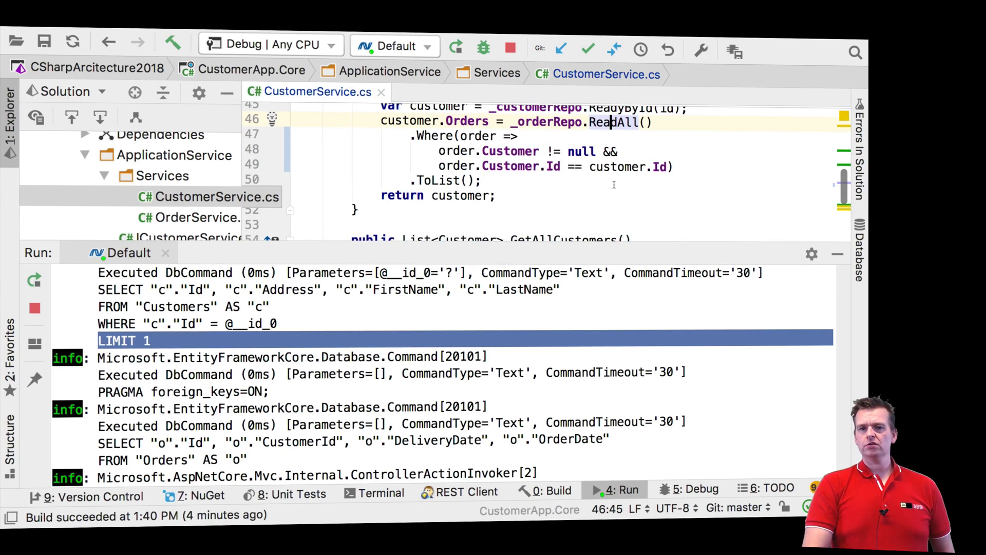
scroll("down", 3)
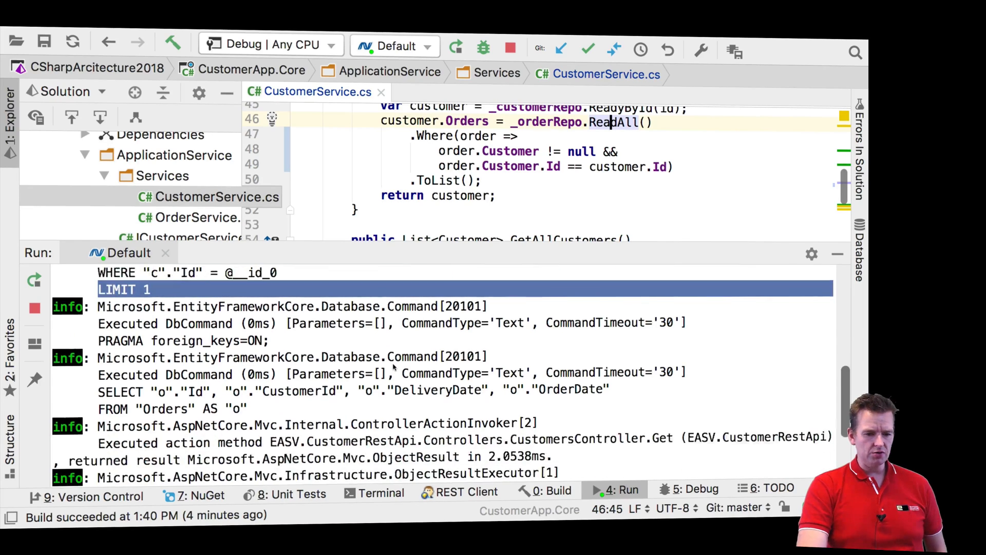
scroll("down", 3)
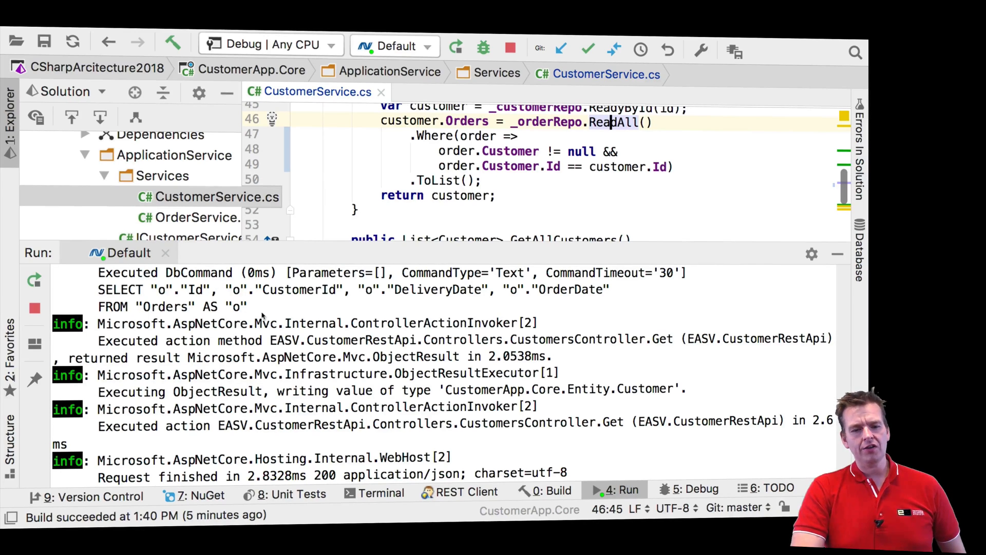
mouse_move(309, 299)
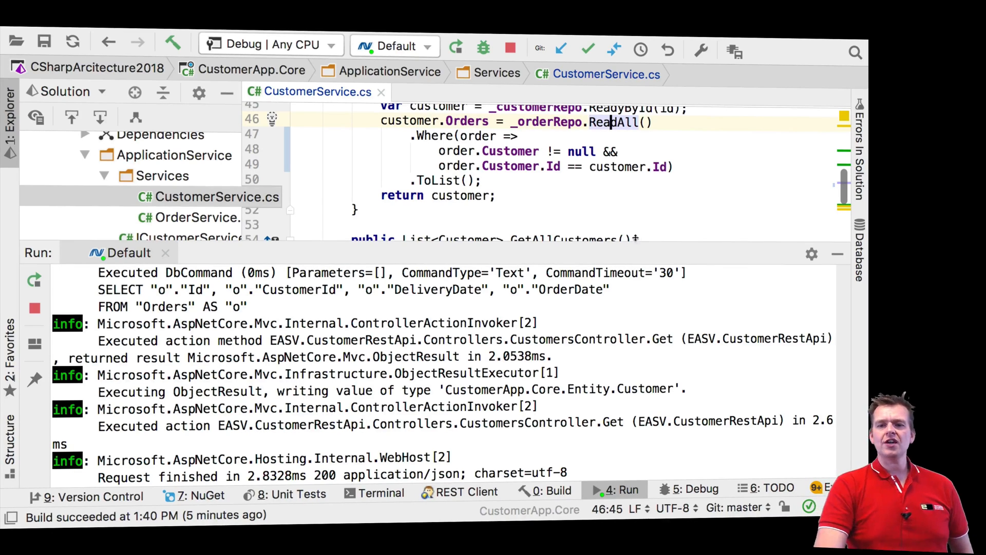
scroll("up", 3)
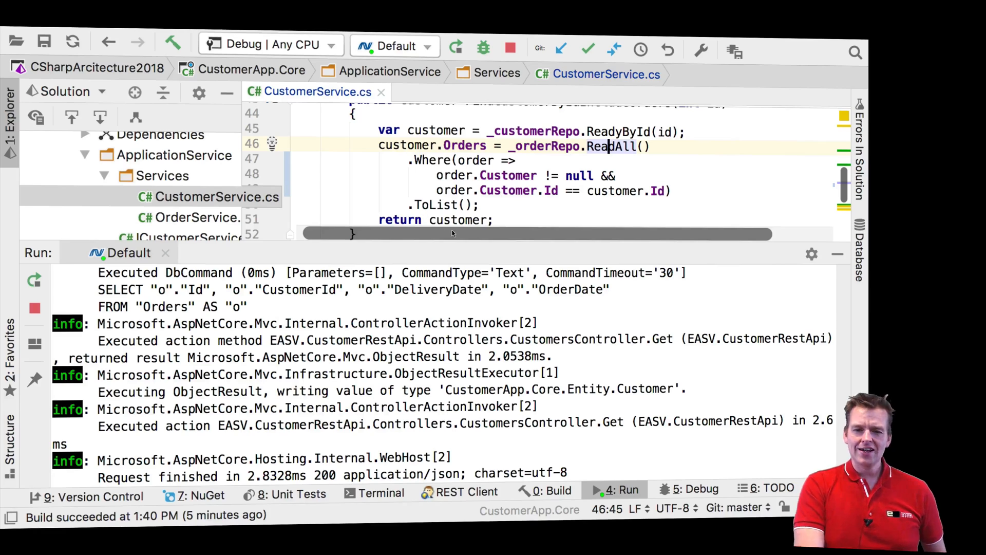
mouse_move(620, 132)
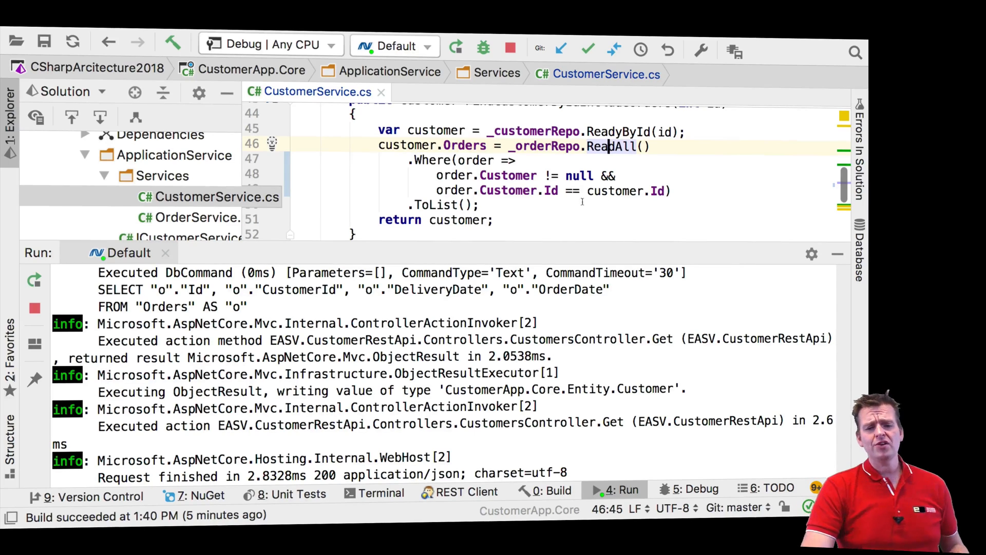
scroll("down", 3)
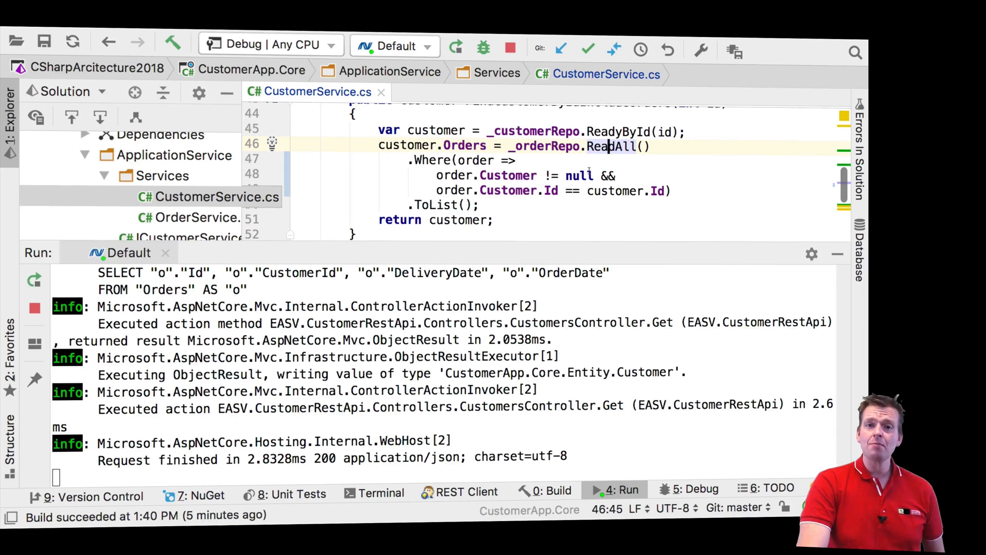
mouse_move(508, 175)
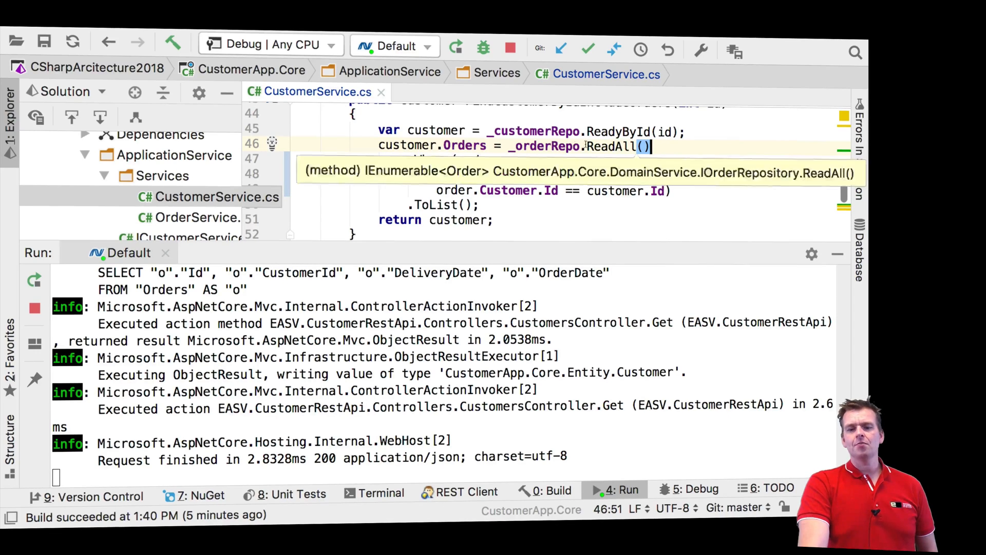
mouse_move(540, 145)
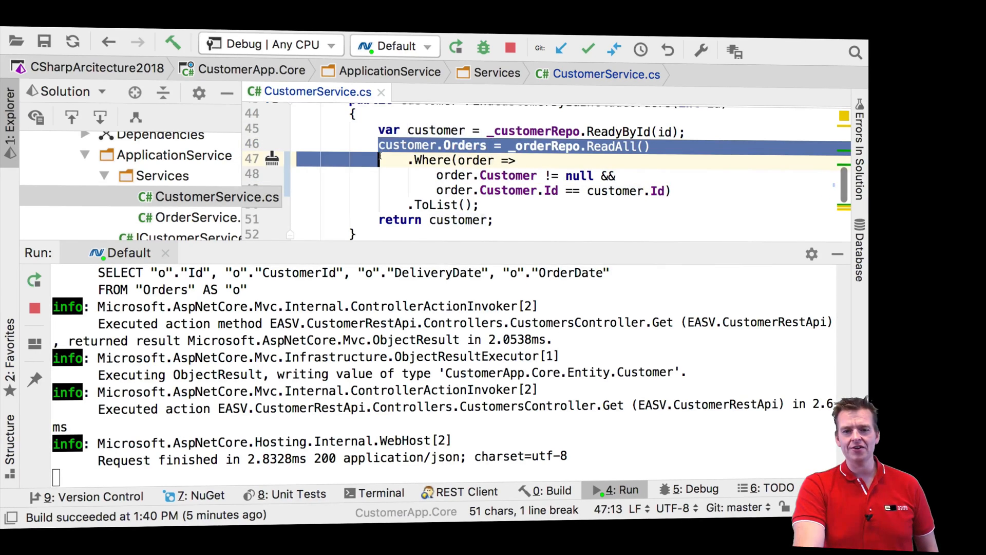
double_click(432, 161)
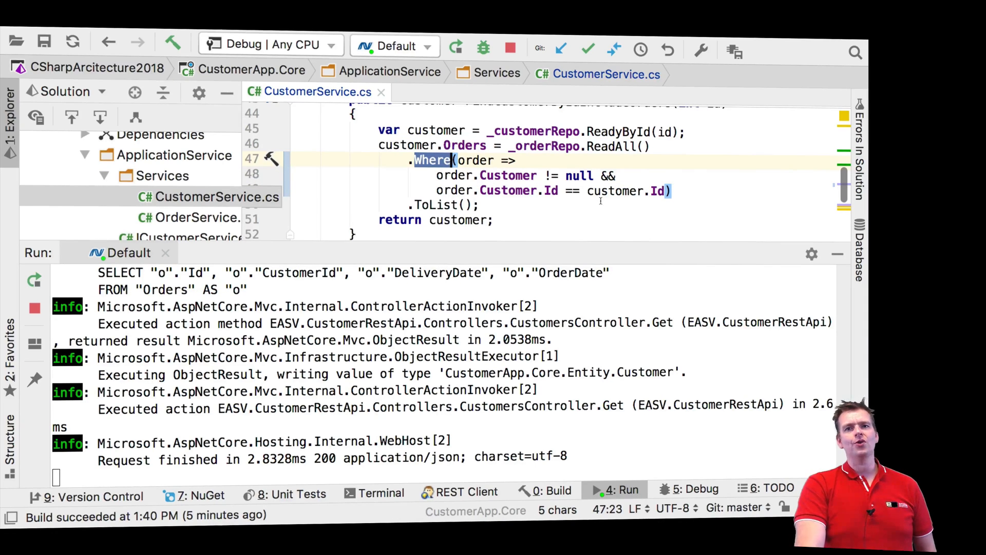
mouse_move(510, 176)
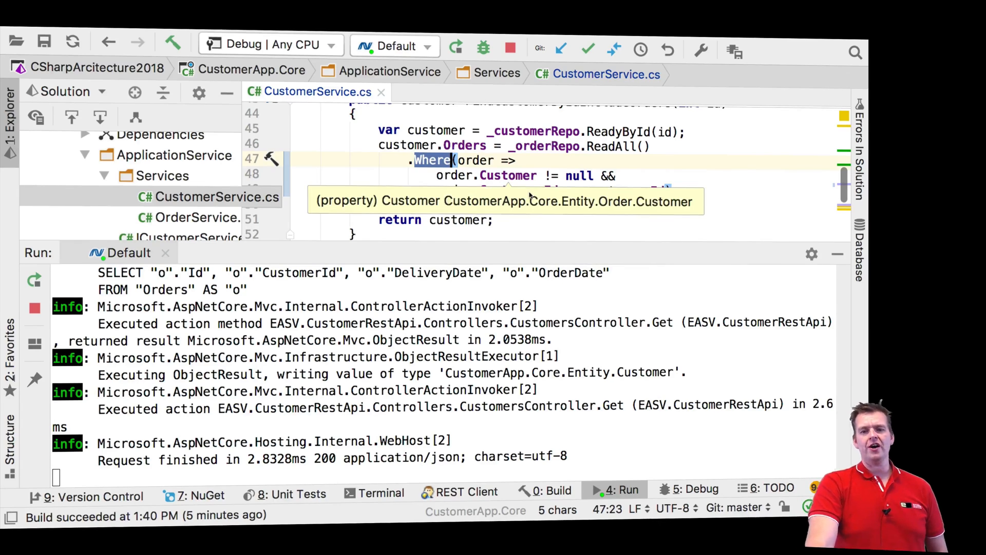